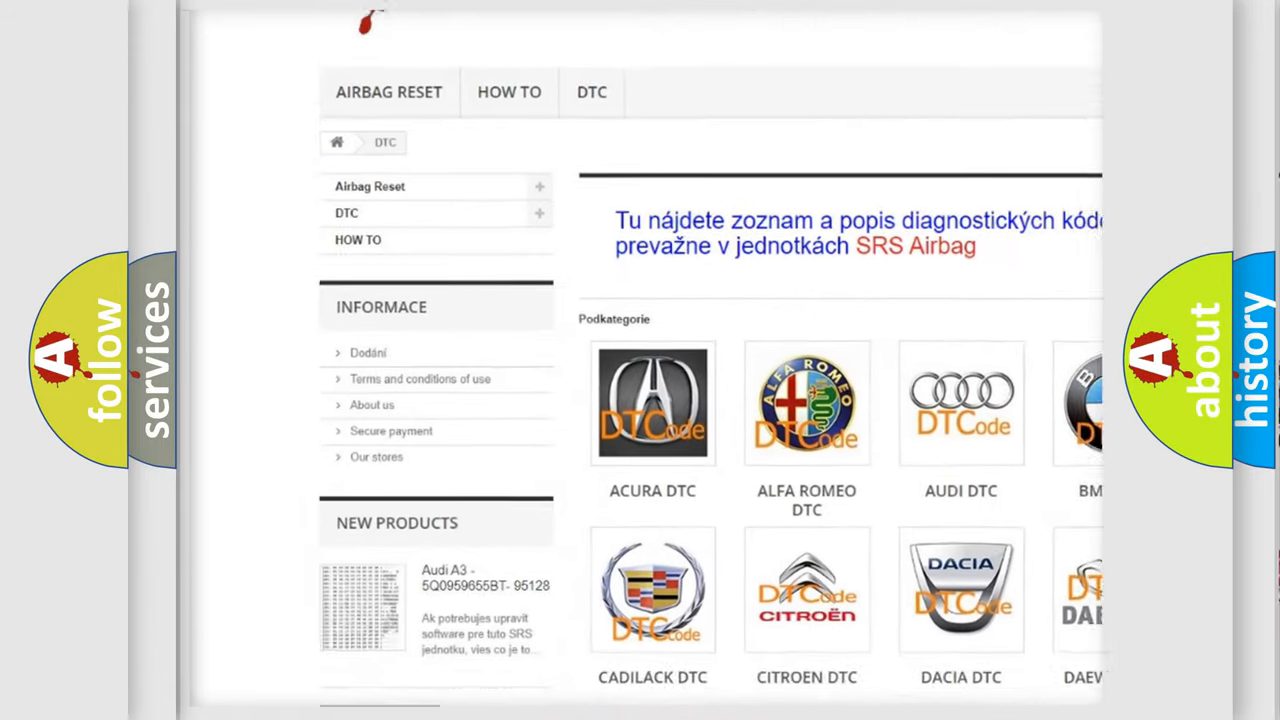
Scroll past the car-brand tiles on airbagreset.sk down to the list of diagnostic trouble codes.
{"action": "scroll", "scroll_direction": "down", "scroll_amount": 3}
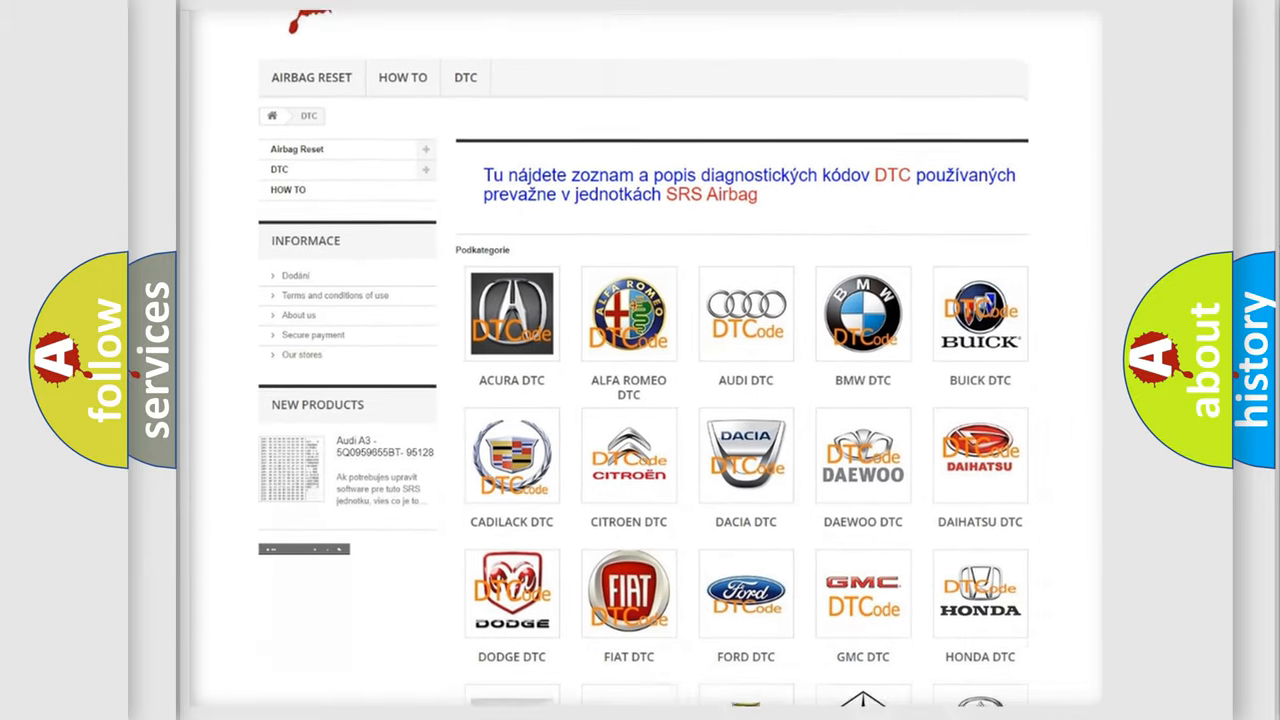
{"action": "scroll", "scroll_direction": "down", "scroll_amount": 3}
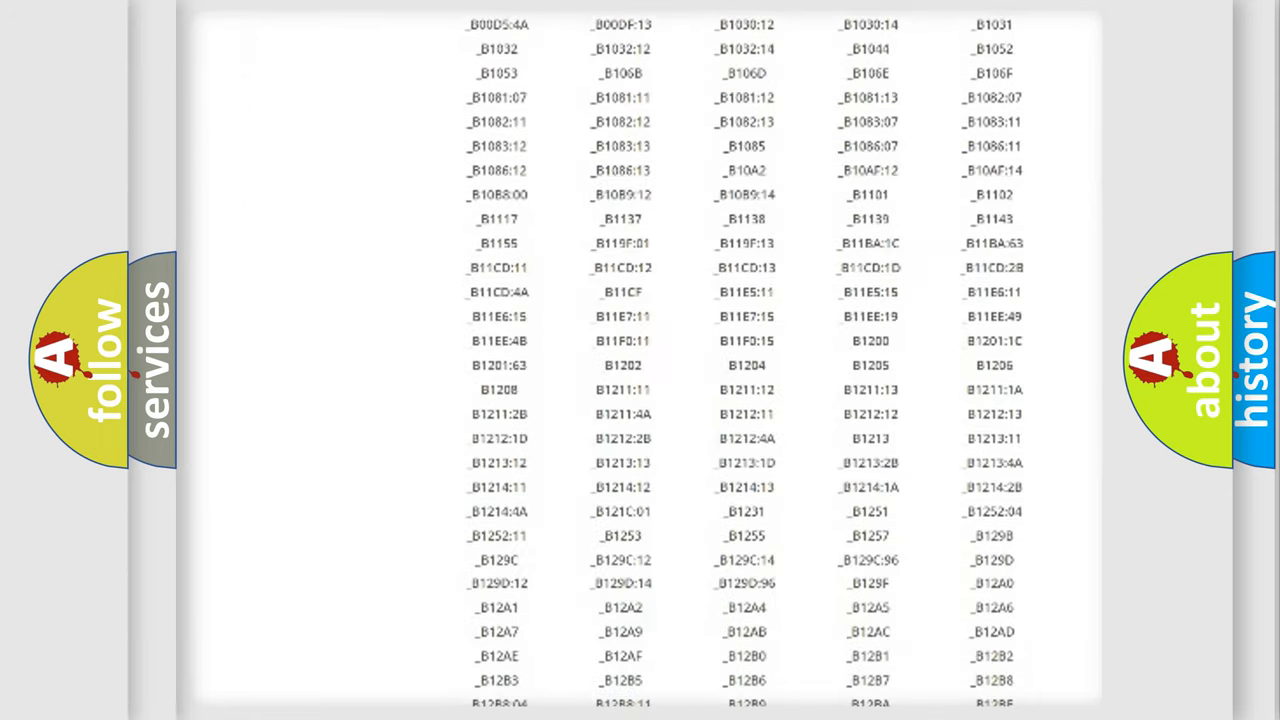
{"action": "scroll", "scroll_direction": "down", "scroll_amount": 3}
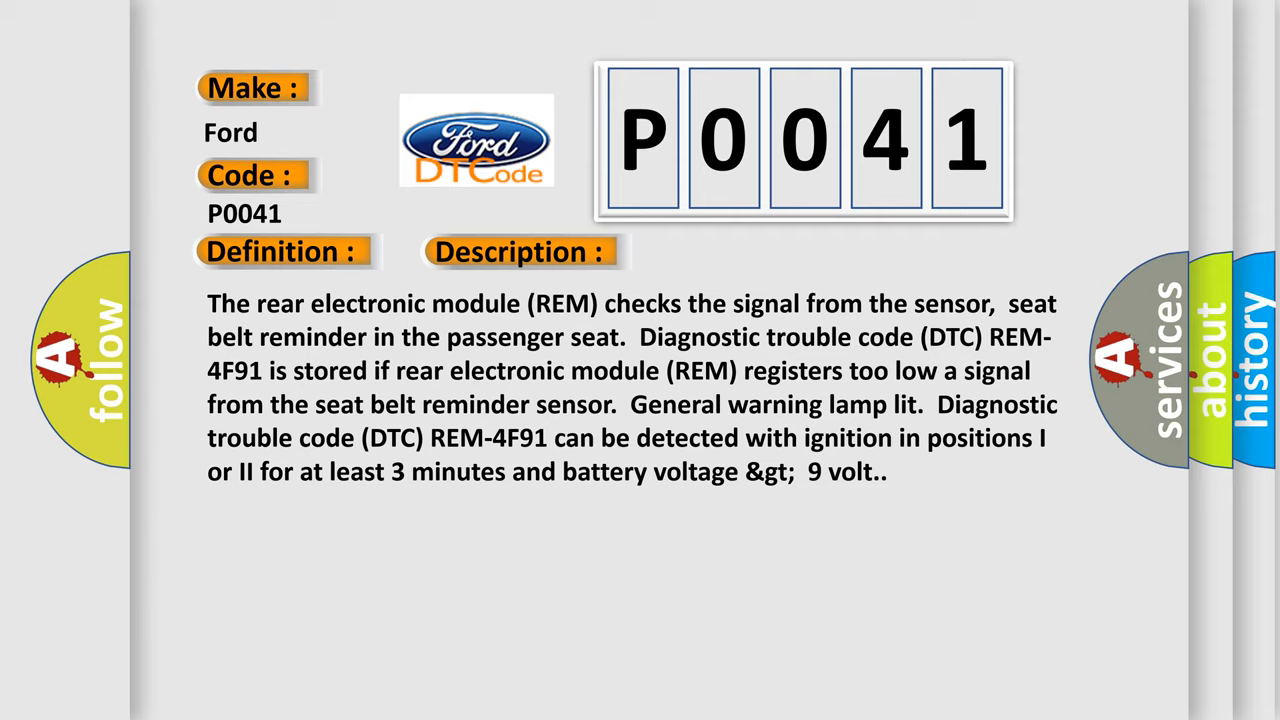
Advance to the P0041 Cause section: signal cable shorted to ground, defective seat belt sensor.
{"action": "left_click", "coordinate": [735, 251]}
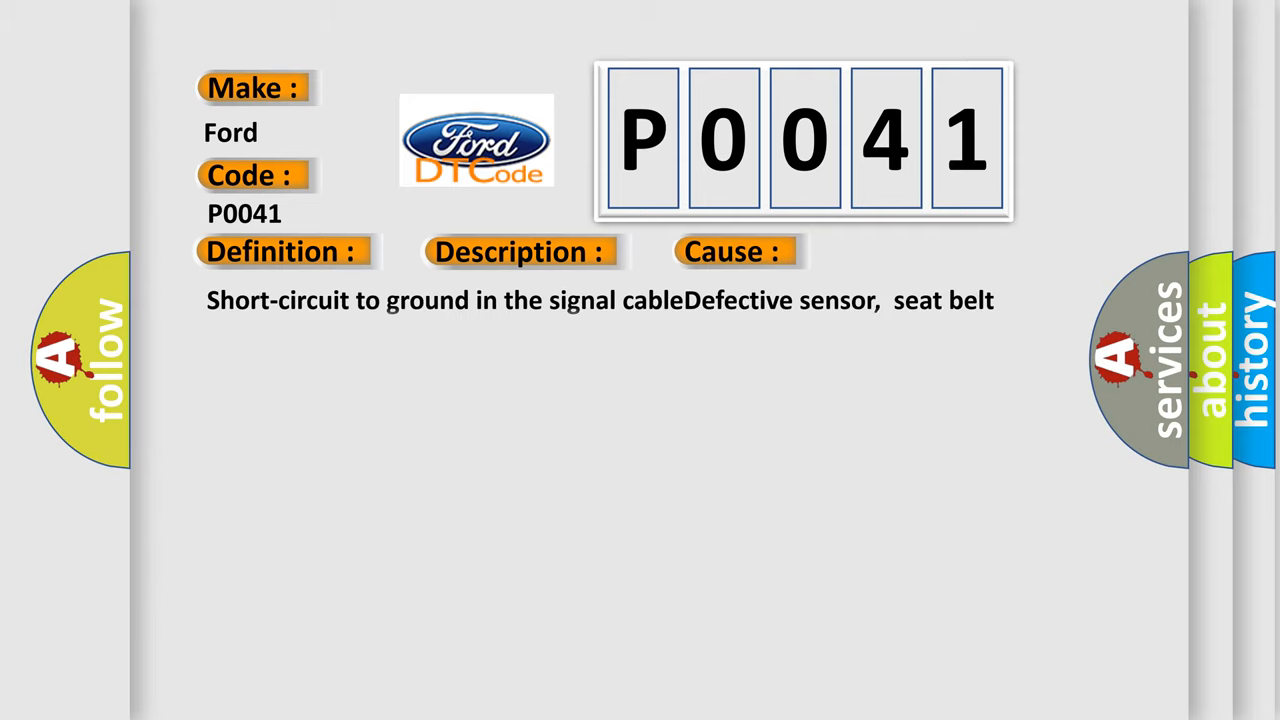